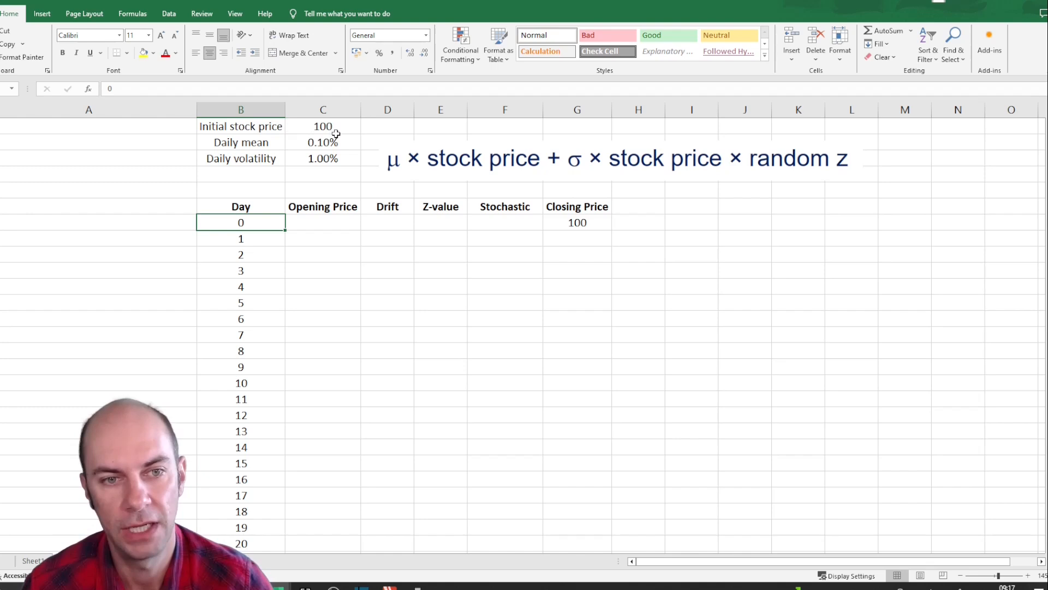
- Link day 1's opening price to day 0's close with =G7, giving 100.00
click(323, 142)
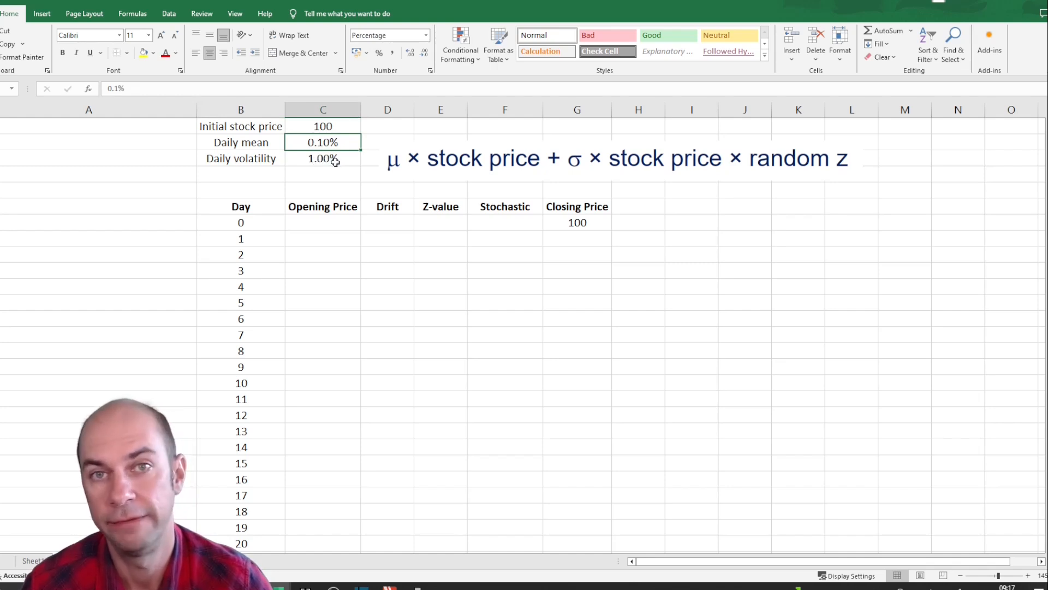
click(323, 158)
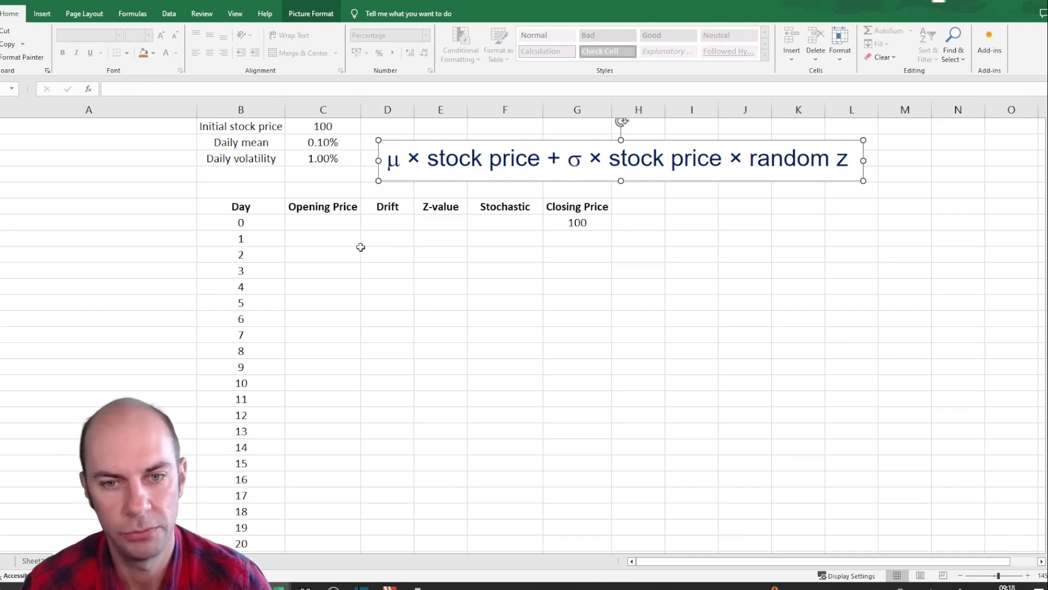
click(323, 238)
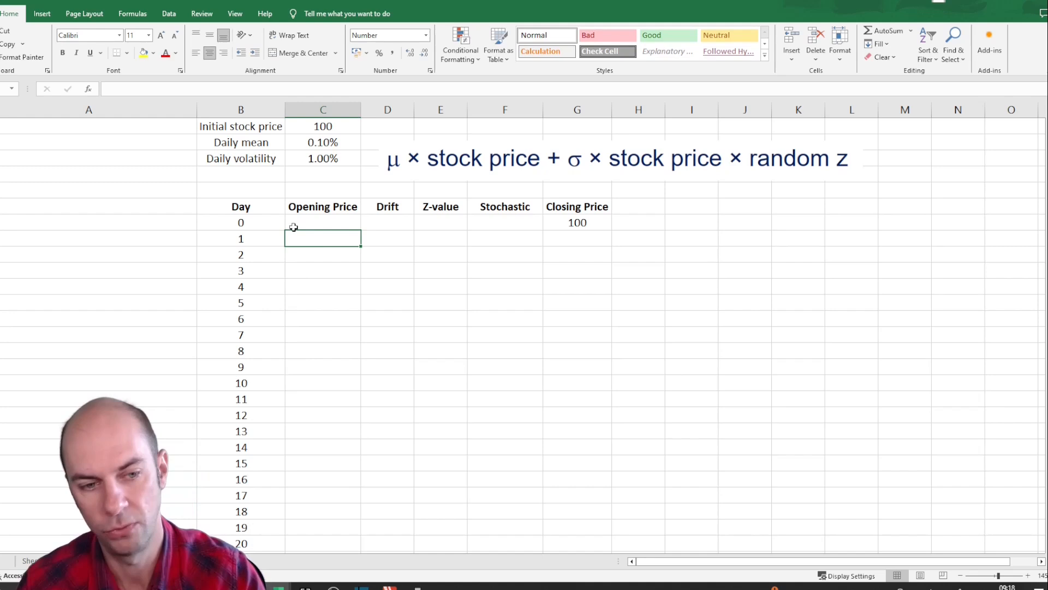
text(=G7)
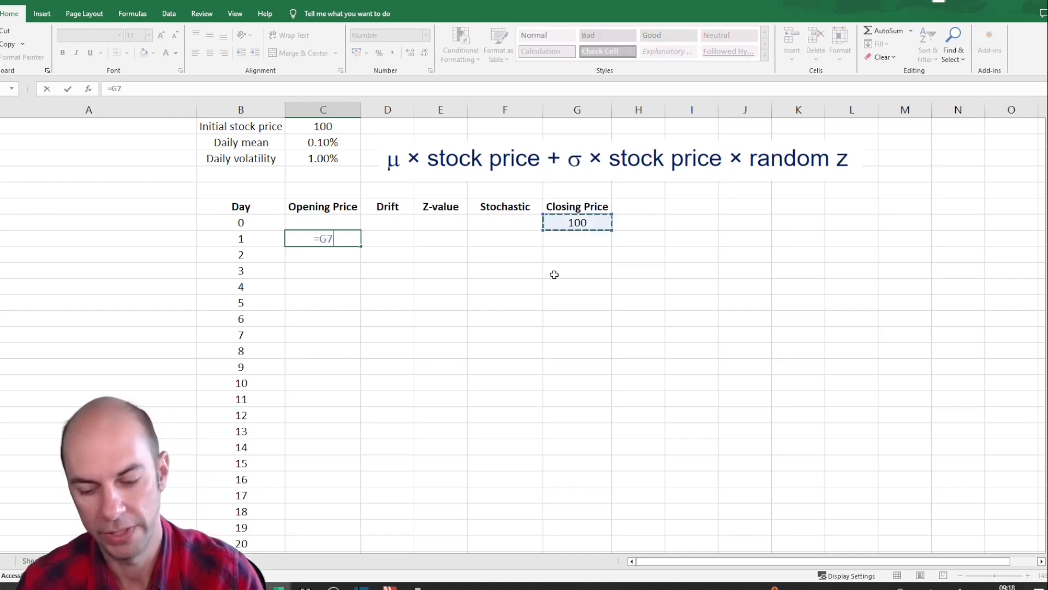
key(Enter)
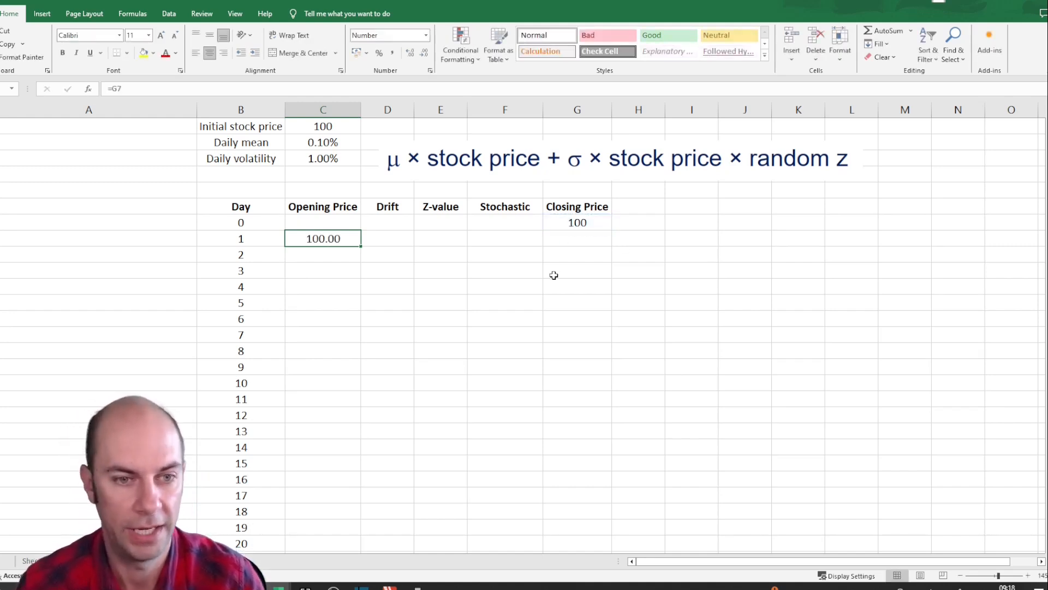
- Compute day 1's drift as the daily mean ($C$2) times the opening price, giving 0.1
click(387, 238)
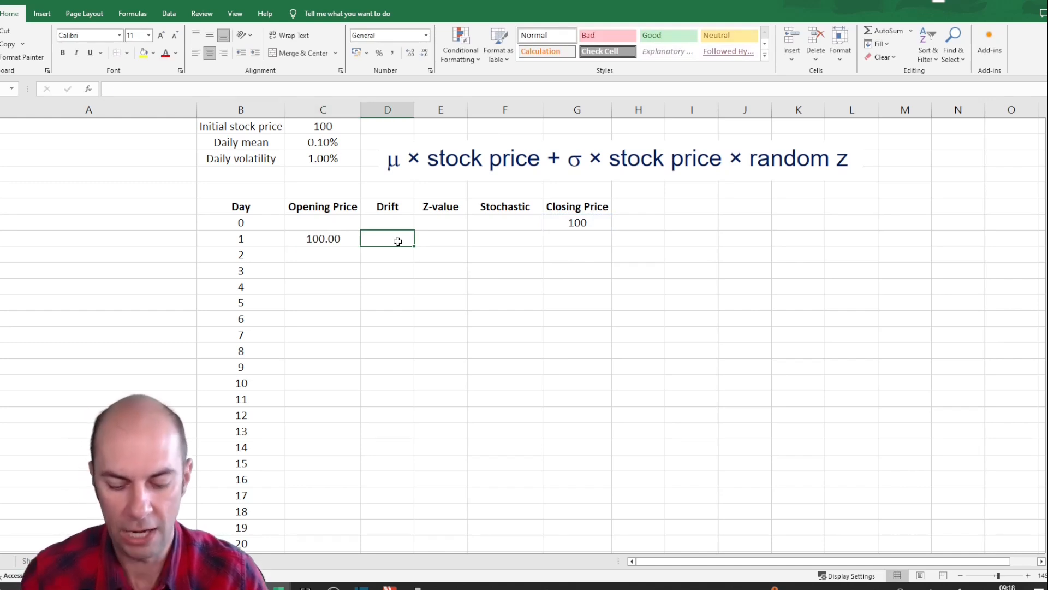
text(=)
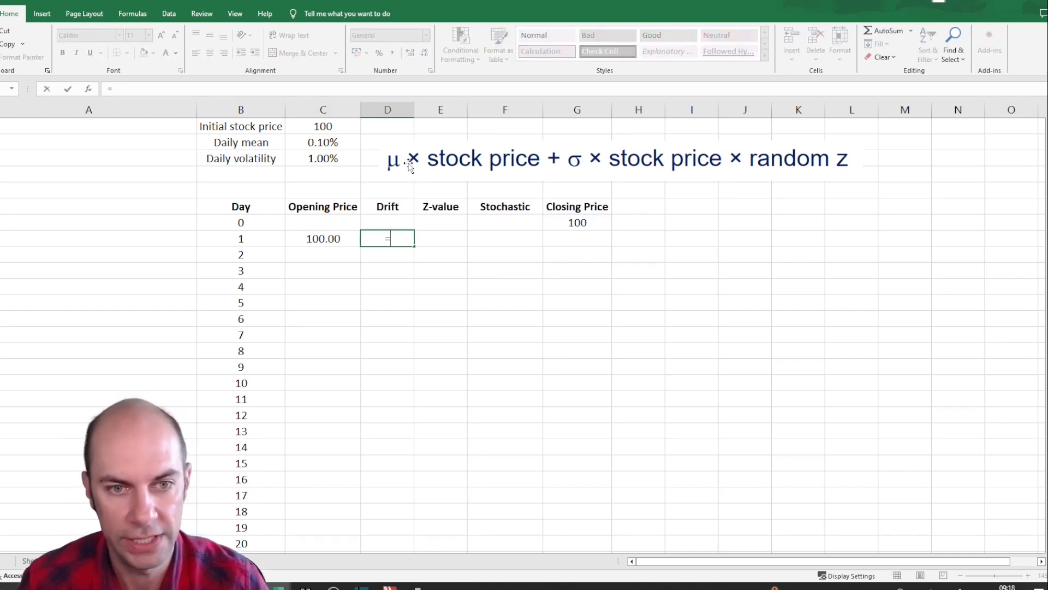
mouse_move(297, 148)
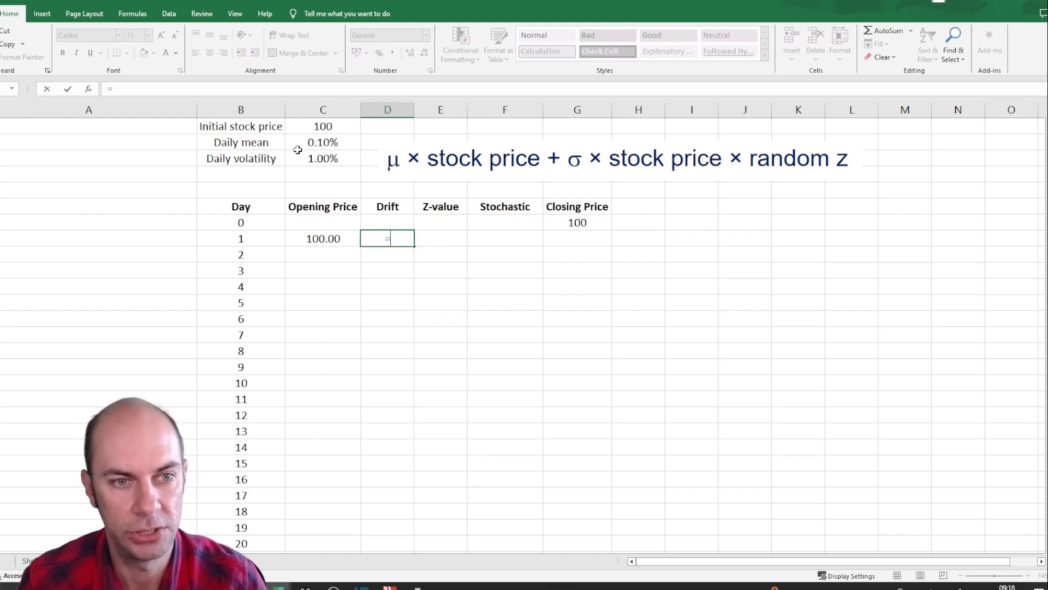
click(323, 142)
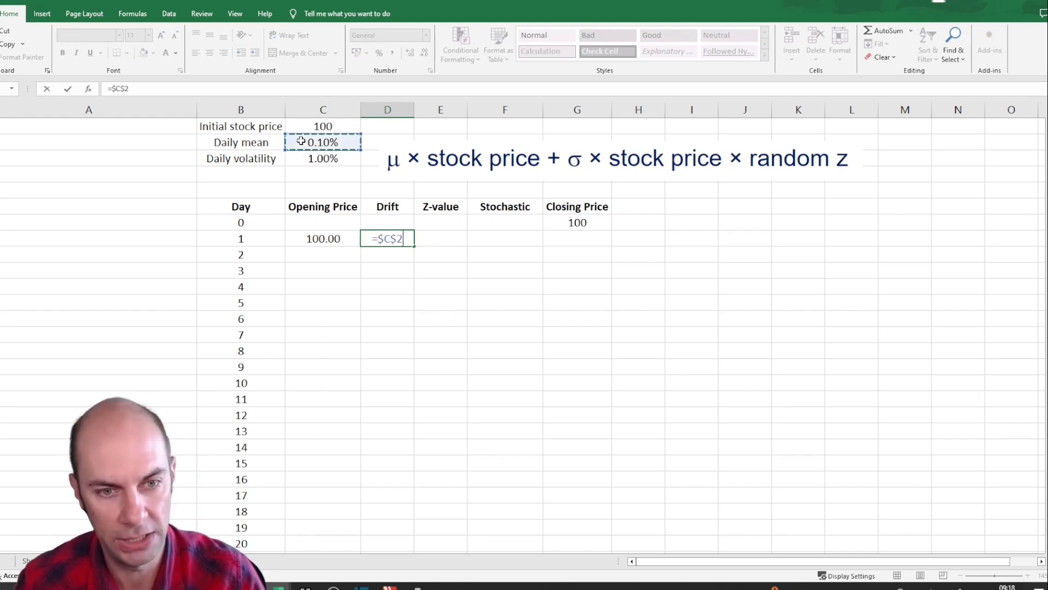
text(*)
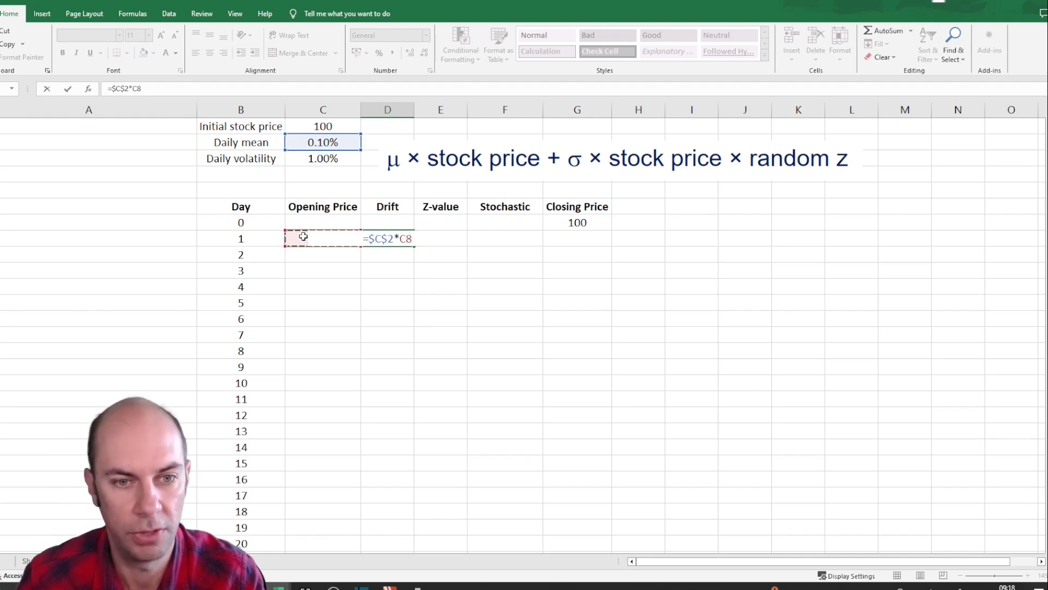
key(Enter)
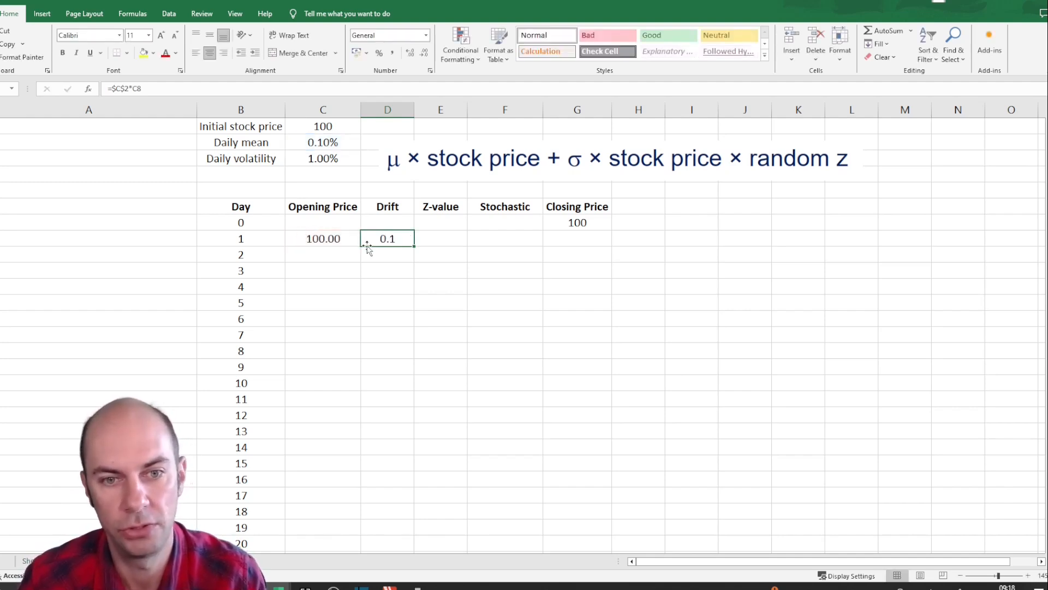
click(440, 238)
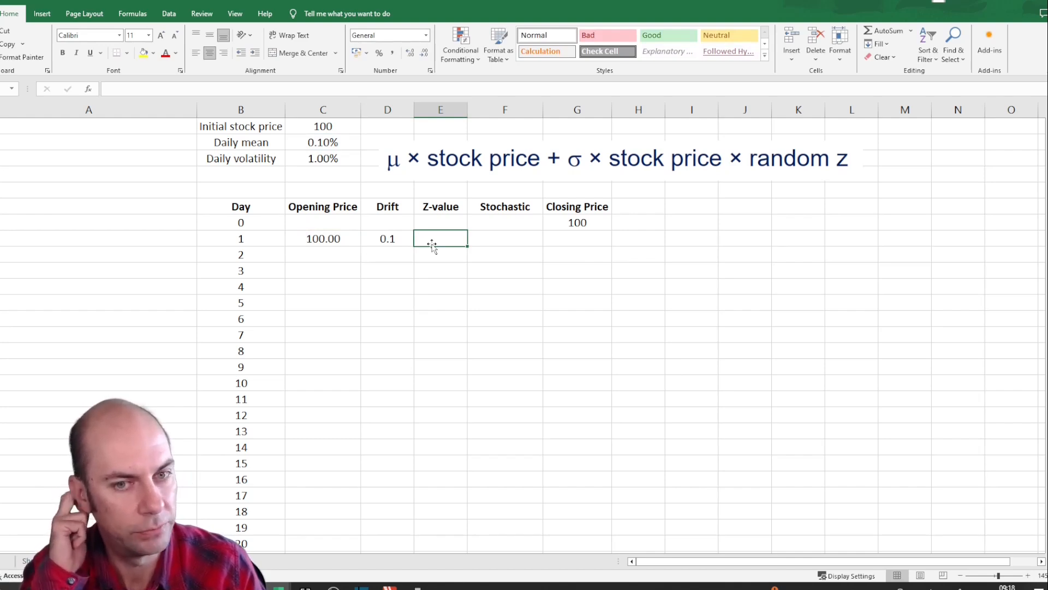
- Generate day 1's Z-value with =NORM.S.INV(RAND()), showing -0.17942
text(=)
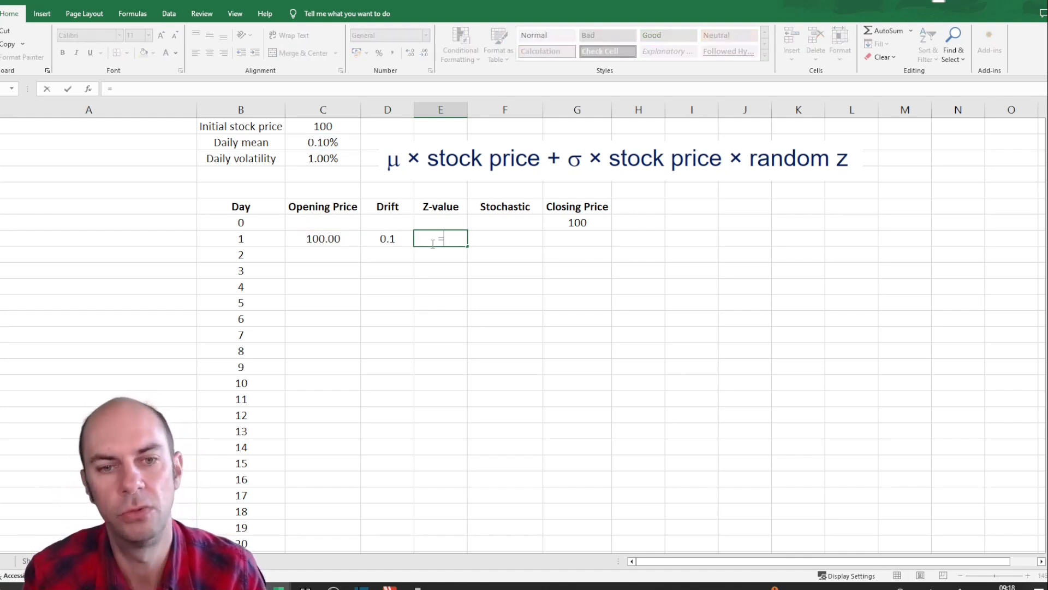
text(norm)
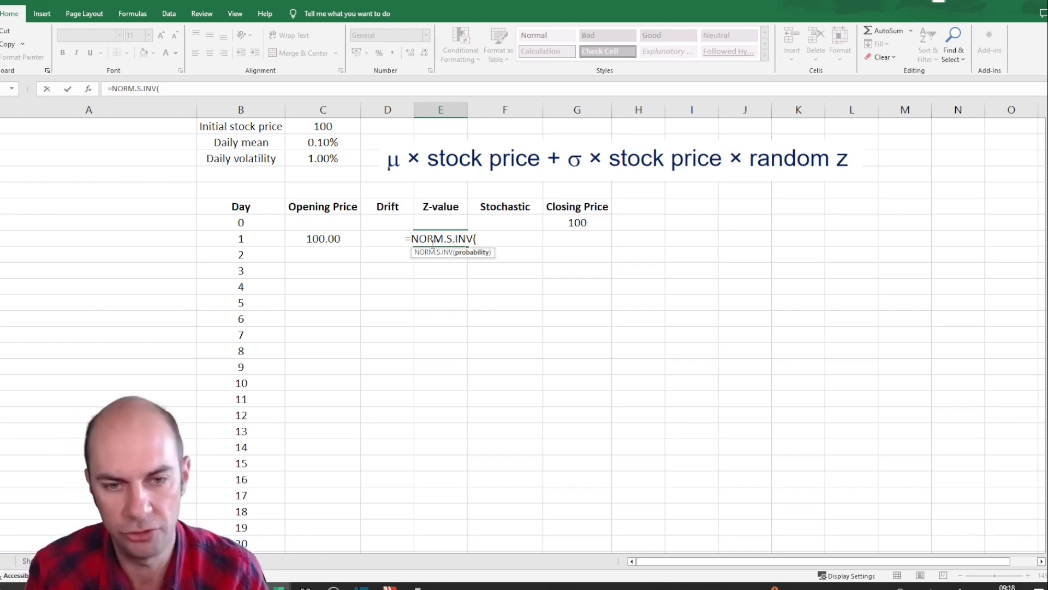
text(rand()))
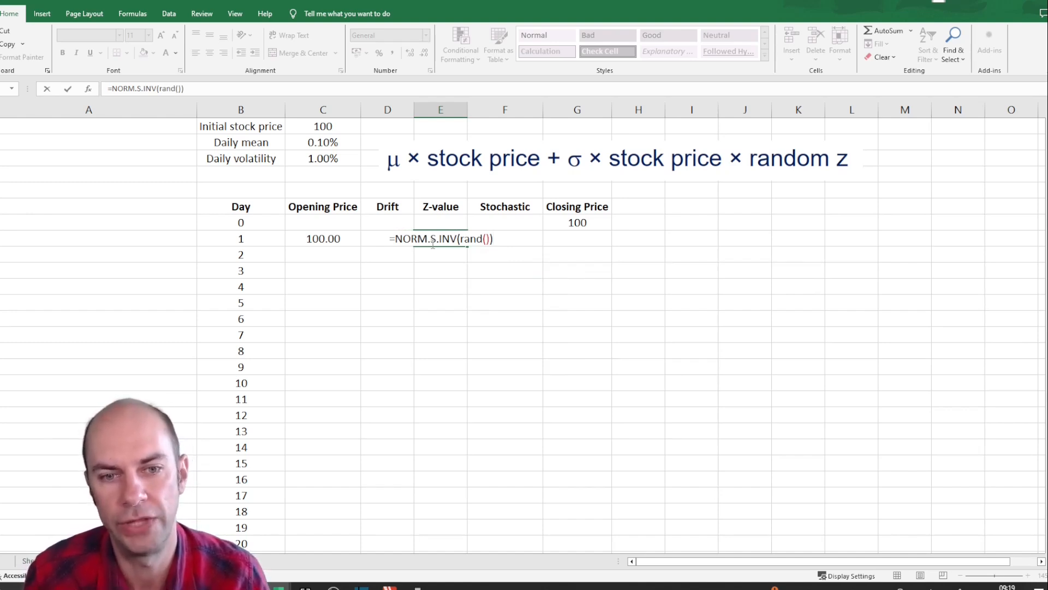
key(Enter)
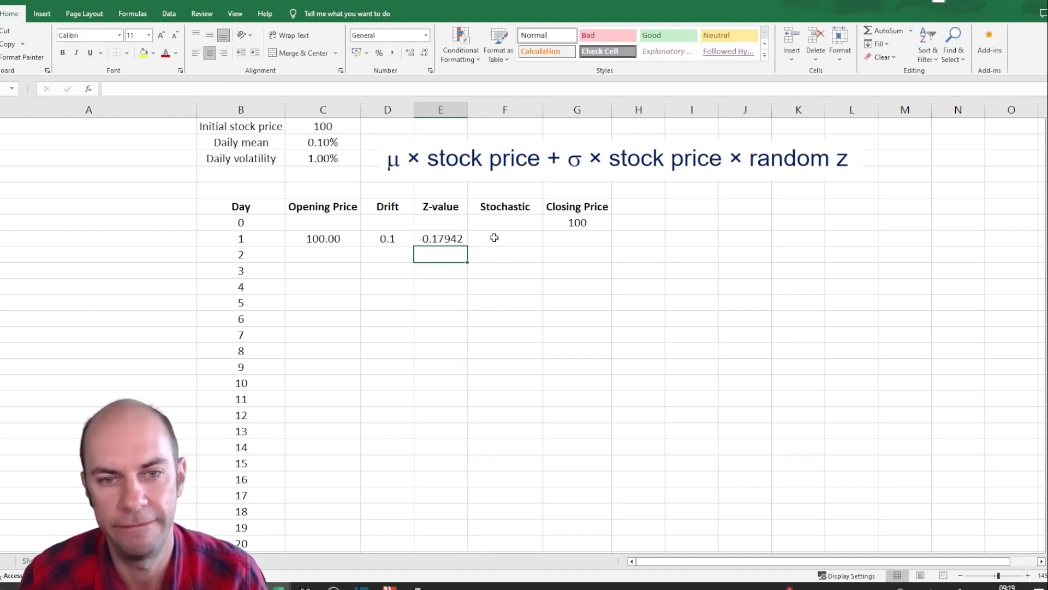
click(504, 238)
text(=$C$3*)
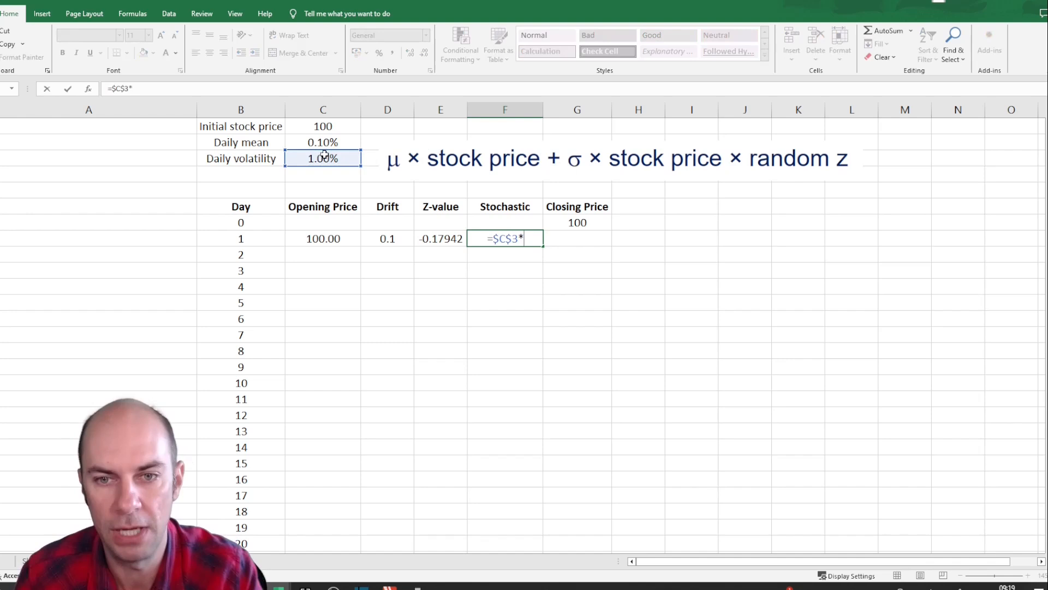
- Complete day 1's stochastic term as $C$3*C8*E8, giving 0.81511833
click(323, 238)
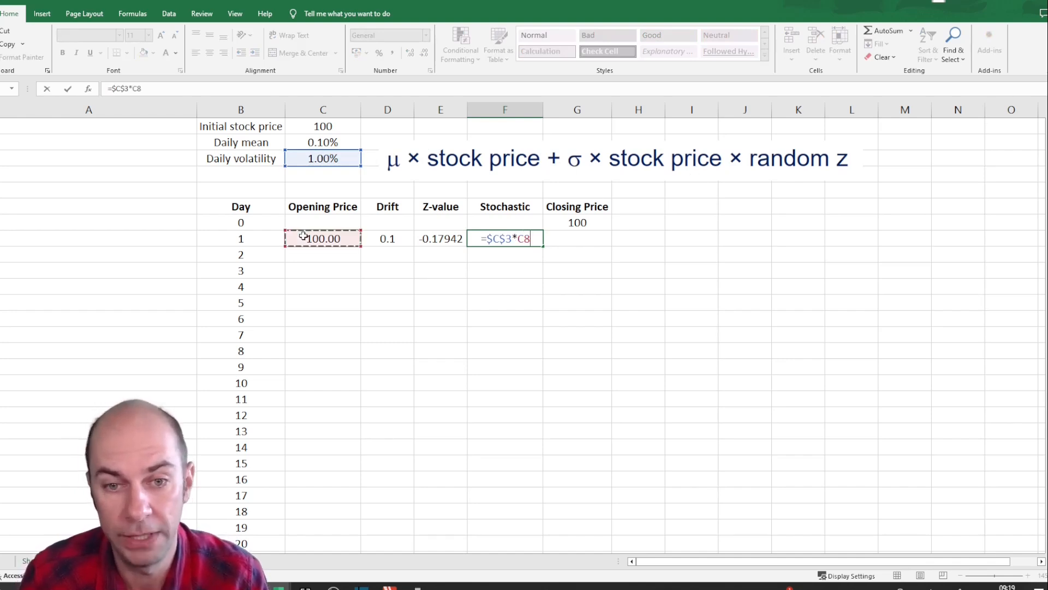
text(*)
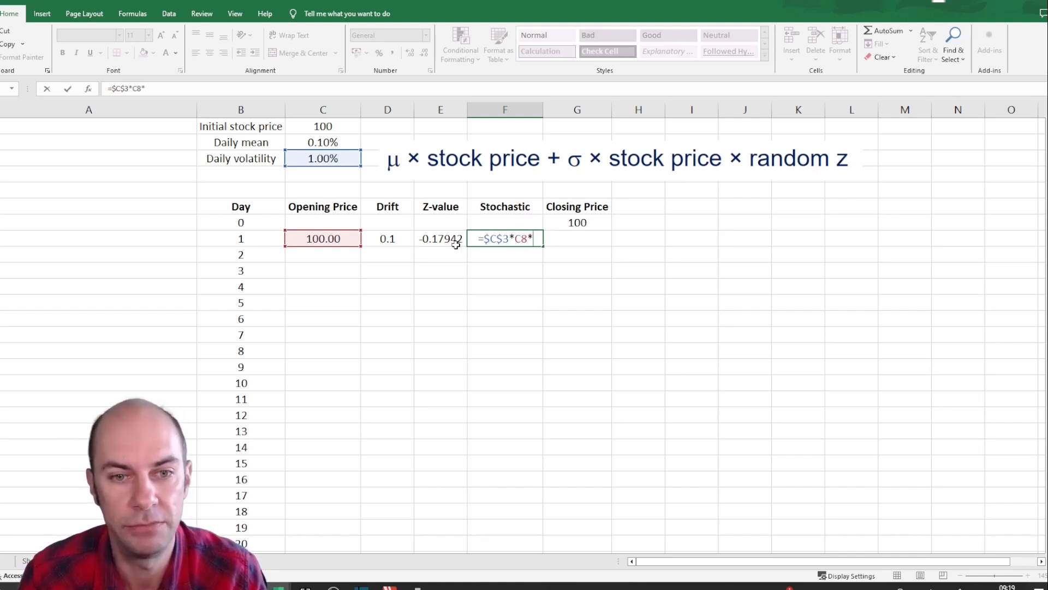
click(440, 238)
text(=)
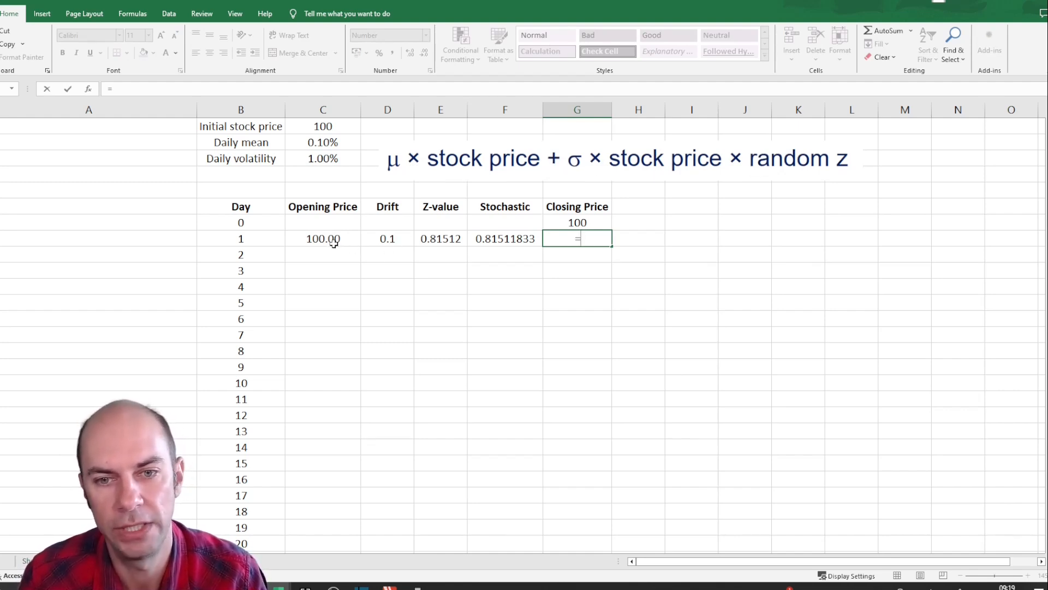
- Sum opening price, drift and stochastic term for day 1's closing price of 100.34
click(323, 238)
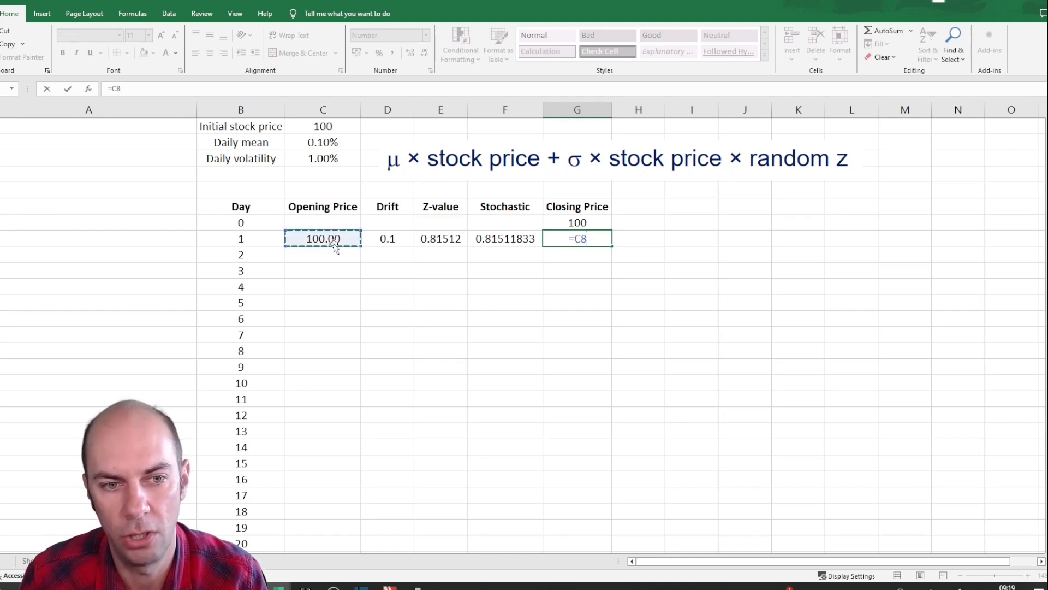
text(+)
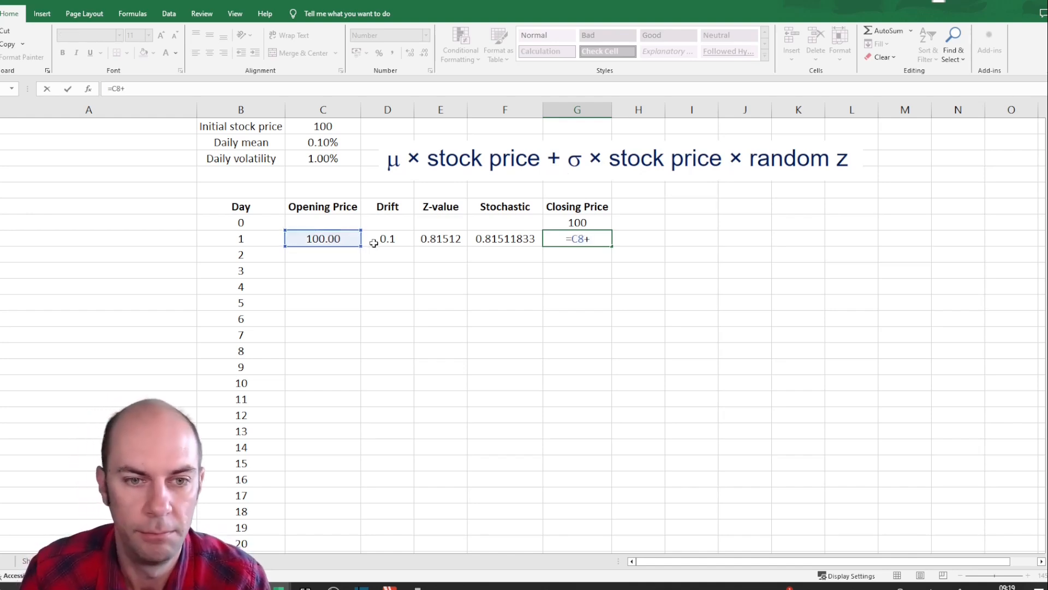
click(387, 238)
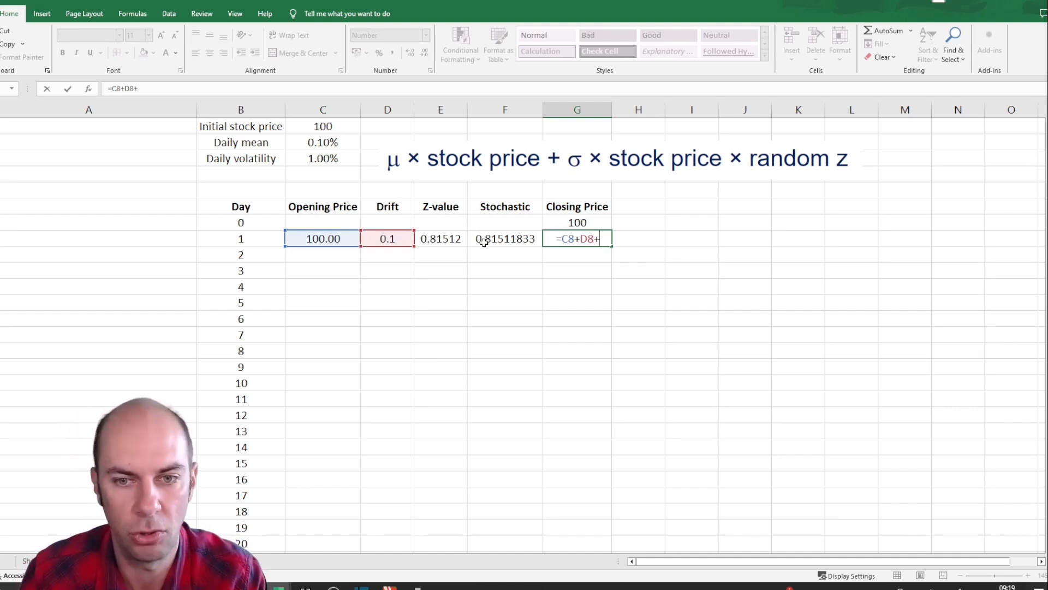
click(505, 238)
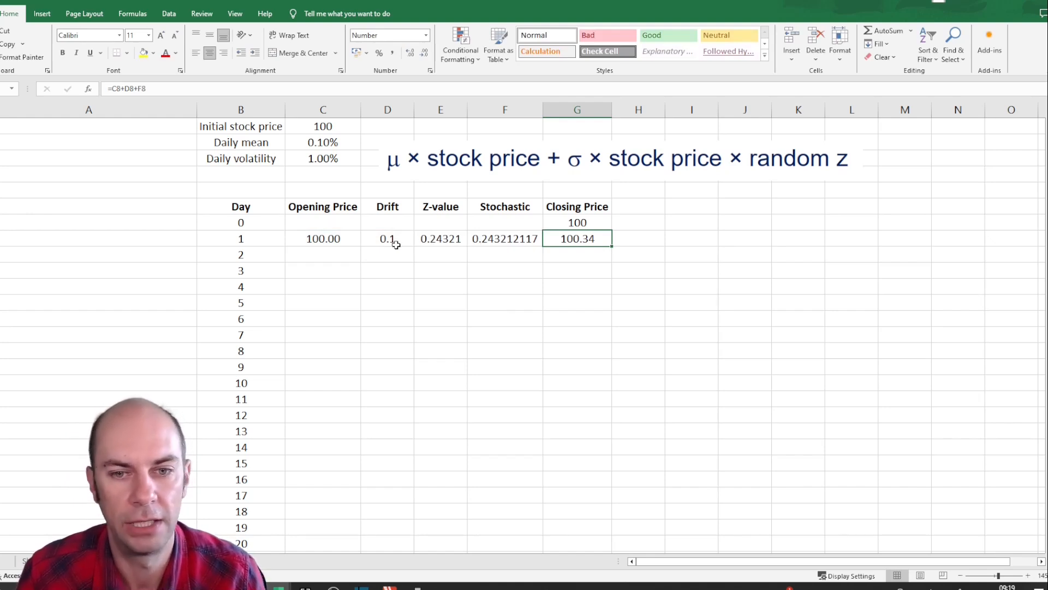
click(322, 238)
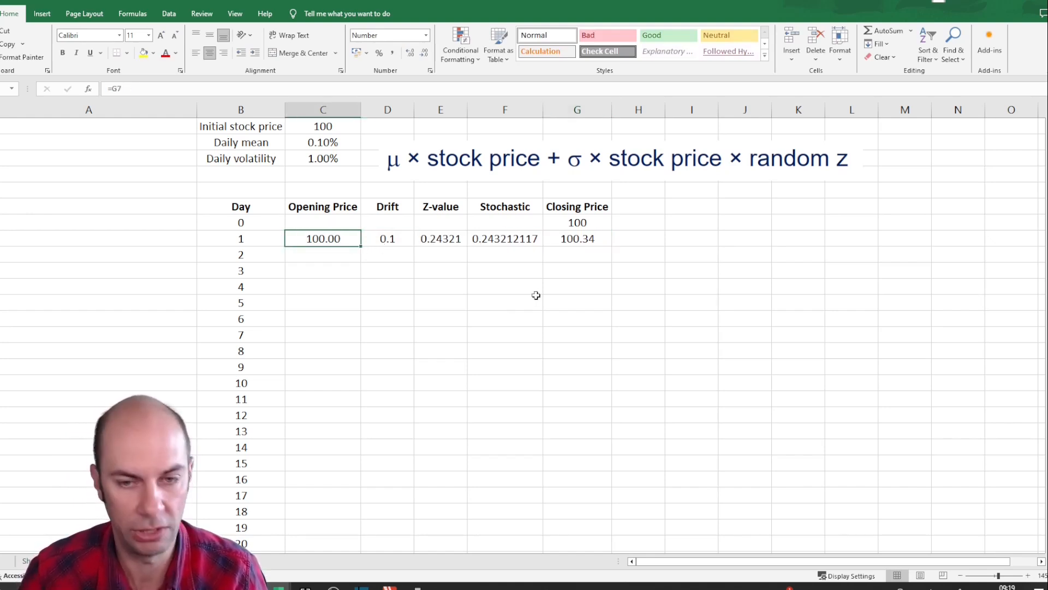
- Fill the day 1 formulas in C8:G8 down through row 27 for all 20 days
drag(322, 239, 576, 255)
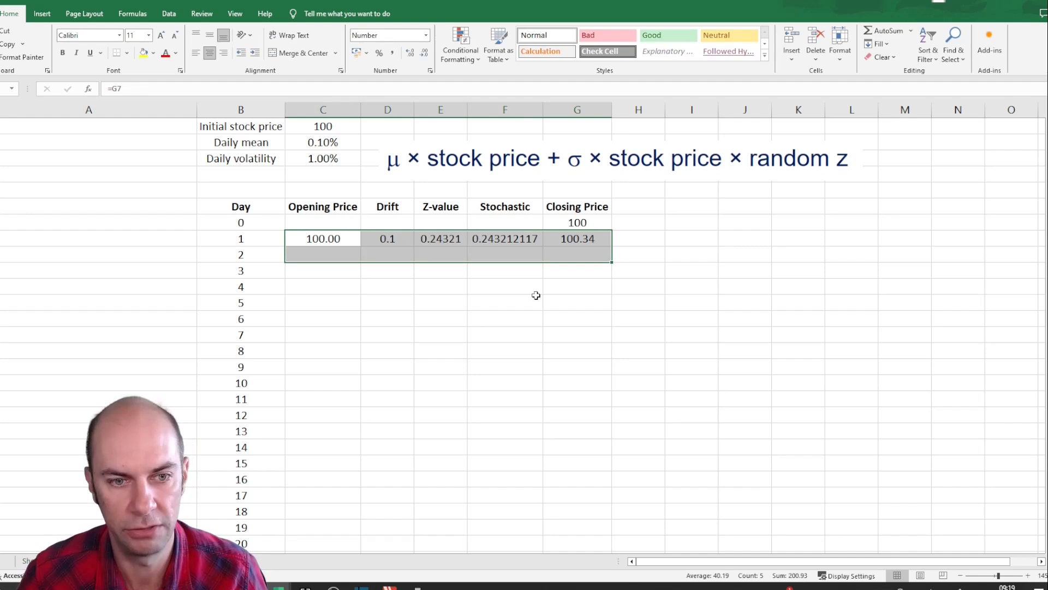
drag(323, 255, 577, 511)
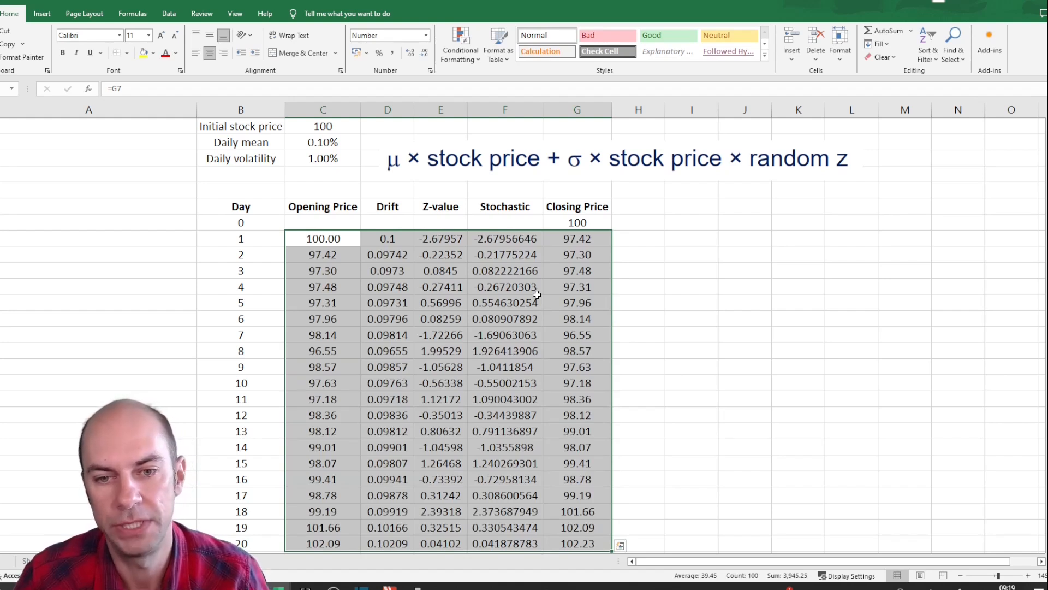
click(577, 286)
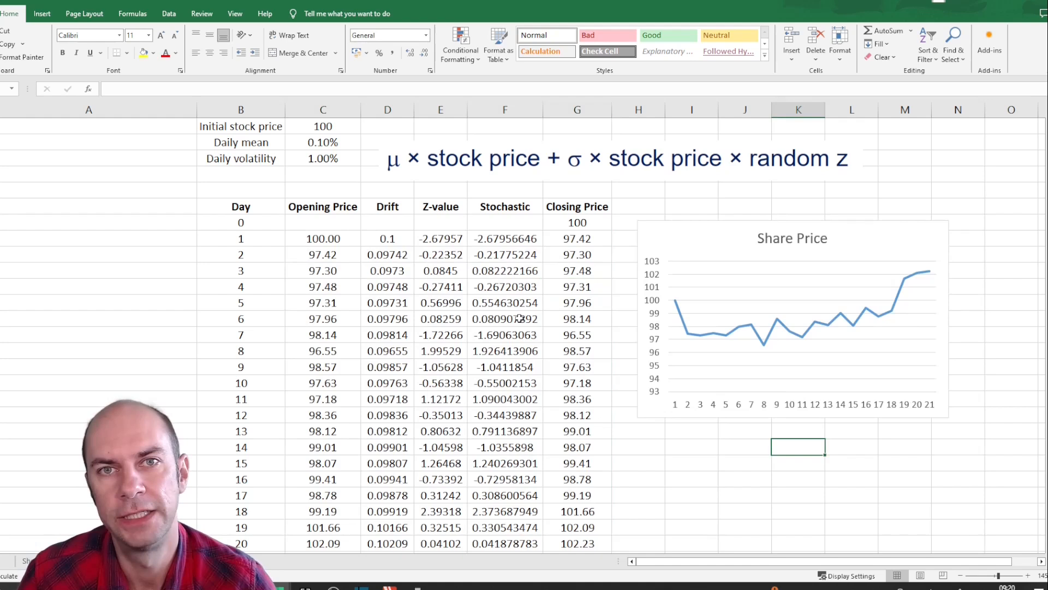
mouse_move(801, 317)
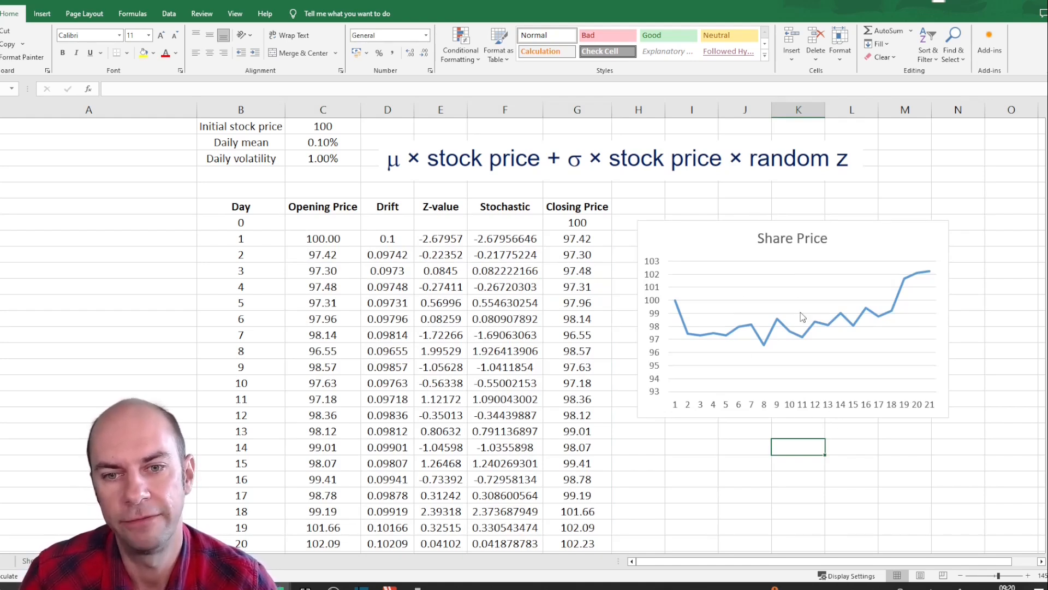
mouse_move(782, 350)
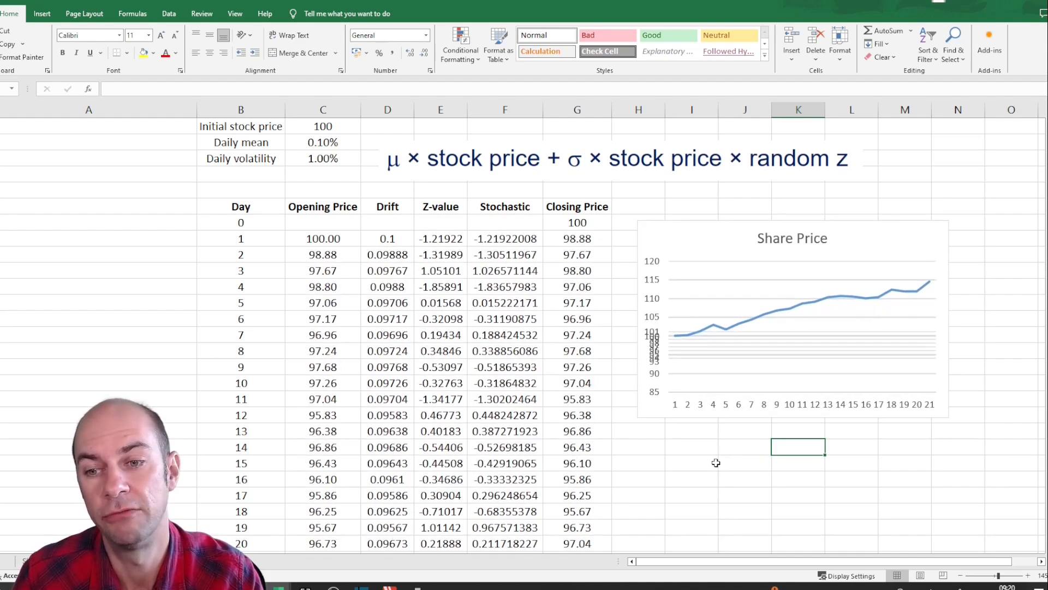
- Recalculate with F9 twice to produce fresh random price paths, ending in a downward trend
key(F9)
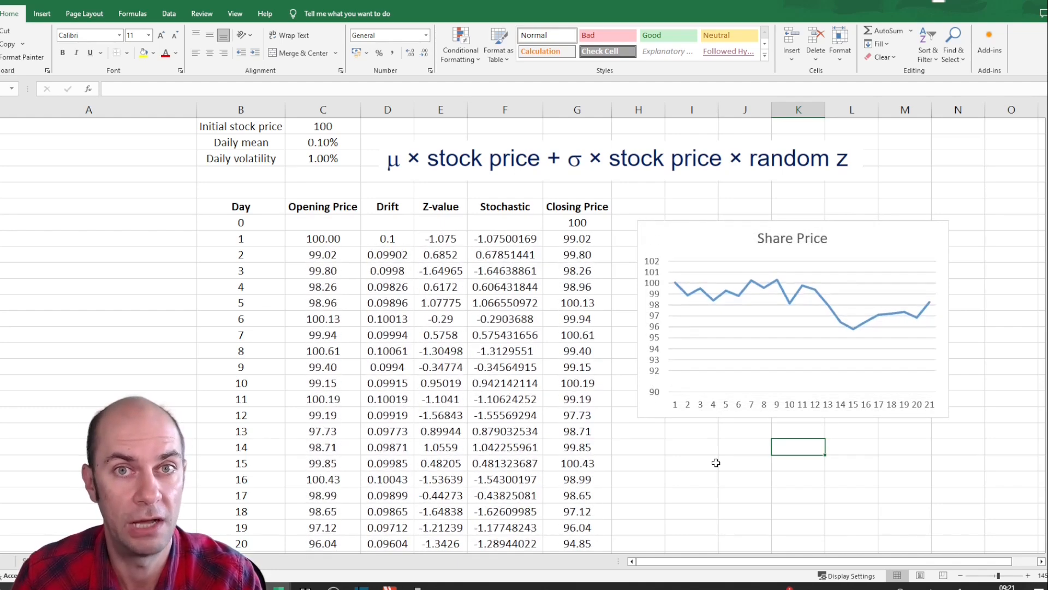
key(F9)
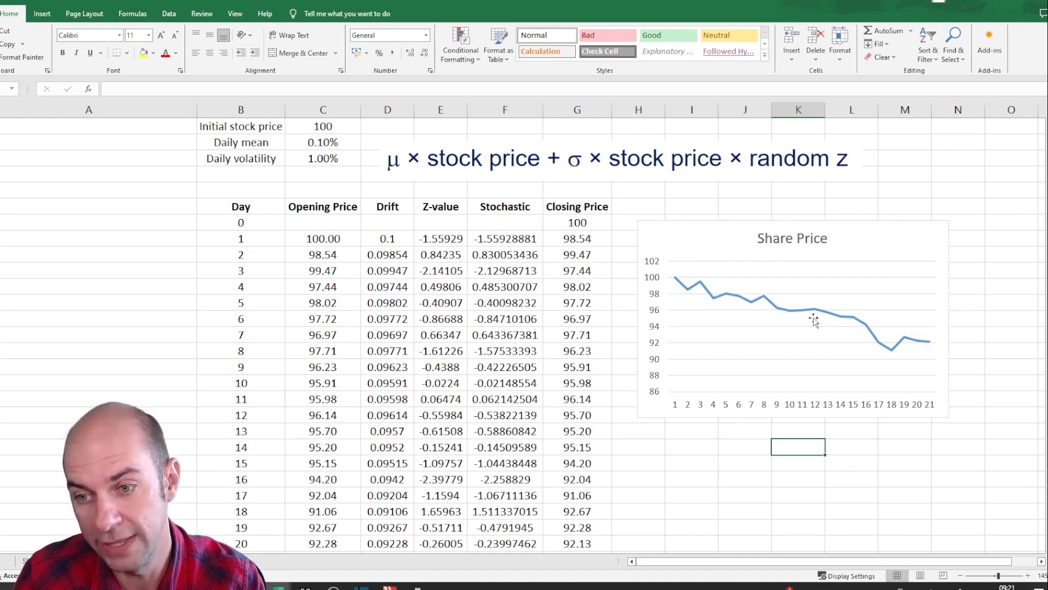
mouse_move(919, 365)
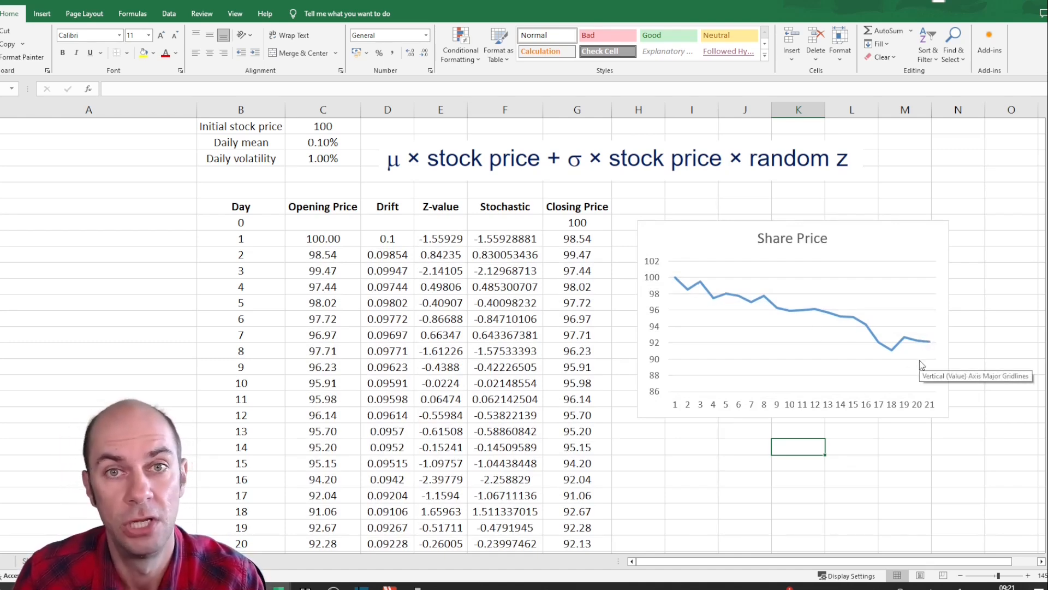
mouse_move(891, 355)
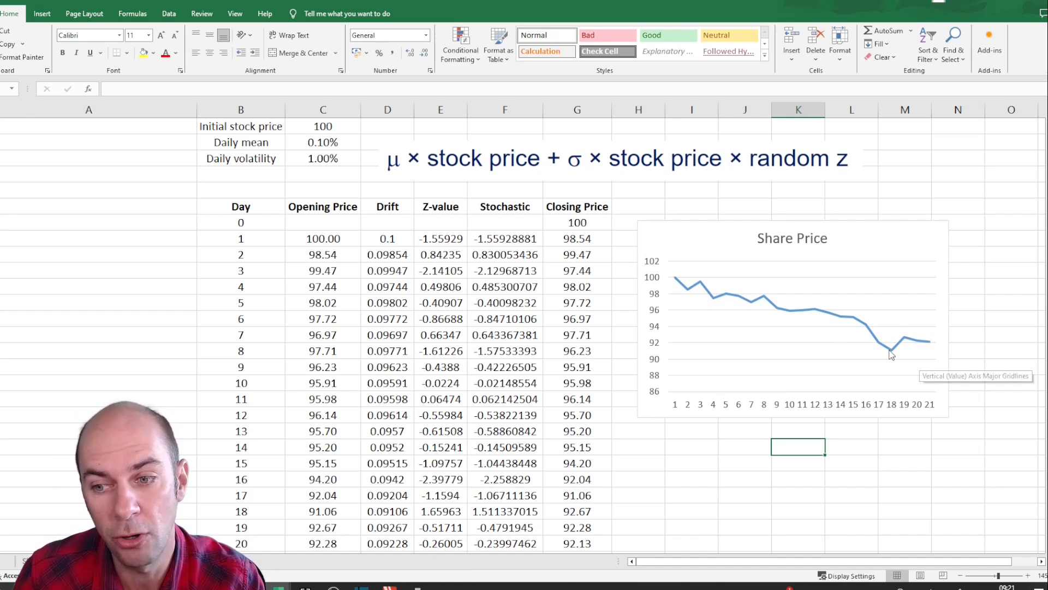